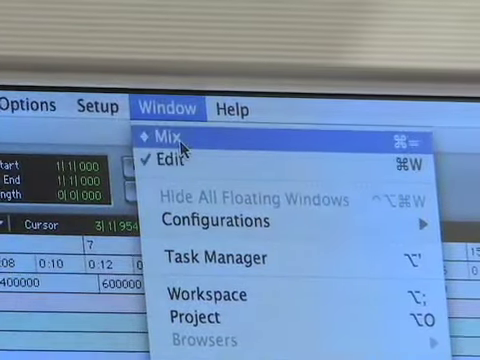
Bring up the Mix window showing the click, acoustic and third track channel strips.
{"action": "left_click", "coordinate": [164, 132]}
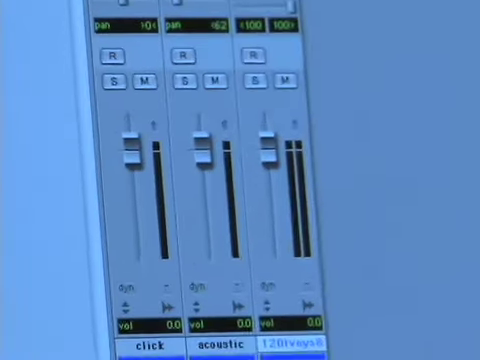
{"action": "scroll", "scroll_direction": "down", "scroll_amount": 3}
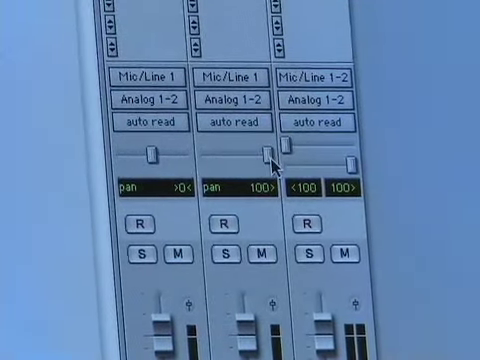
Nudge a track's pan slider slightly left before checking its automation modes.
{"action": "left_click_drag", "start_coordinate": [270, 150], "coordinate": [236, 156]}
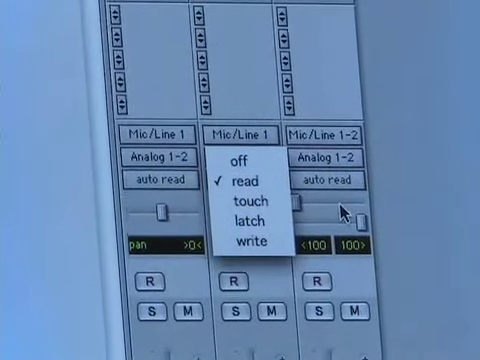
{"action": "left_click", "coordinate": [236, 182]}
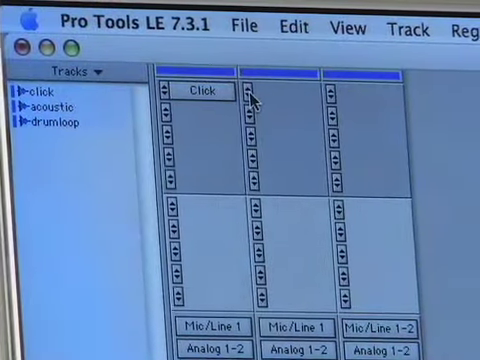
Bring up the insert slot's plug-in list on the acoustic track to add 7-Band EQ III.
{"action": "left_click", "coordinate": [256, 96]}
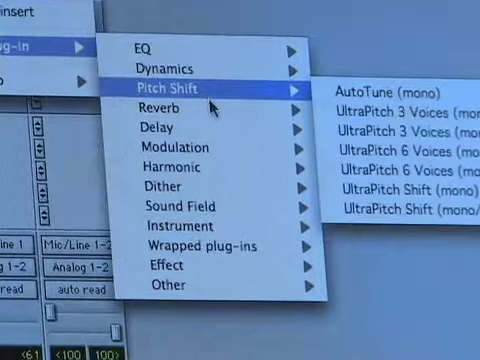
{"action": "mouse_move", "coordinate": [164, 158]}
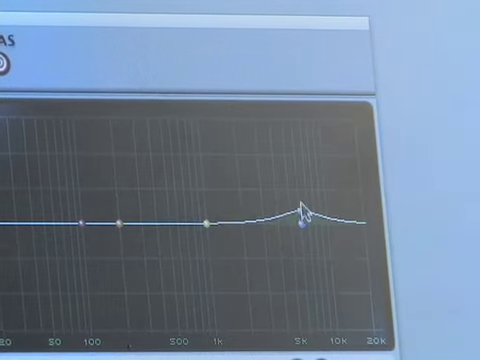
Drag the EQ III band points for a low boost, a high-mid boost and a dip near 1 kHz.
{"action": "left_click_drag", "start_coordinate": [304, 216], "coordinate": [330, 184]}
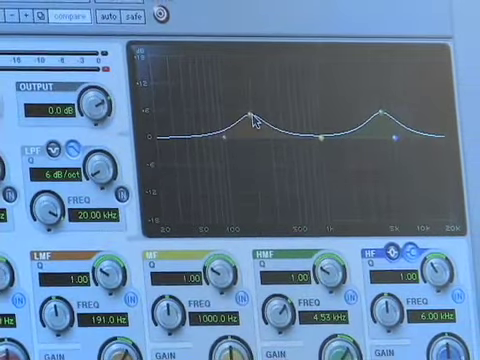
{"action": "left_click_drag", "start_coordinate": [262, 118], "coordinate": [322, 144]}
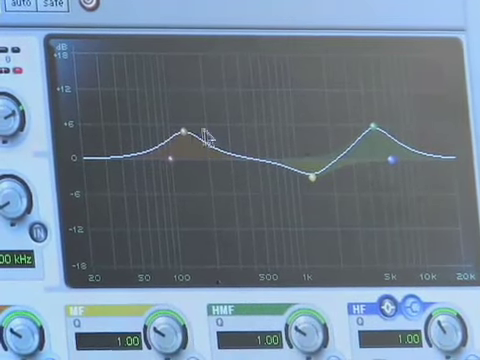
{"action": "left_click_drag", "start_coordinate": [190, 128], "coordinate": [190, 156]}
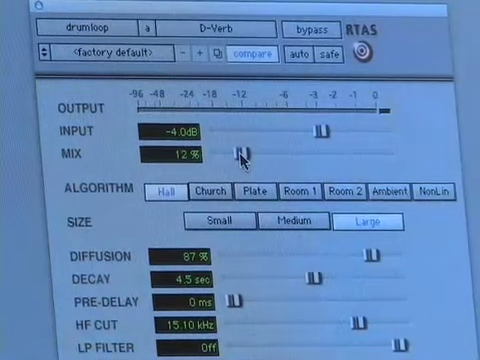
Raise the drumloop's D-Verb Mix slider from 12% to about 20%.
{"action": "left_click_drag", "start_coordinate": [240, 156], "coordinate": [258, 156]}
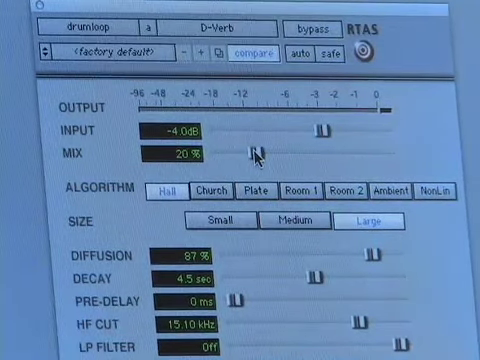